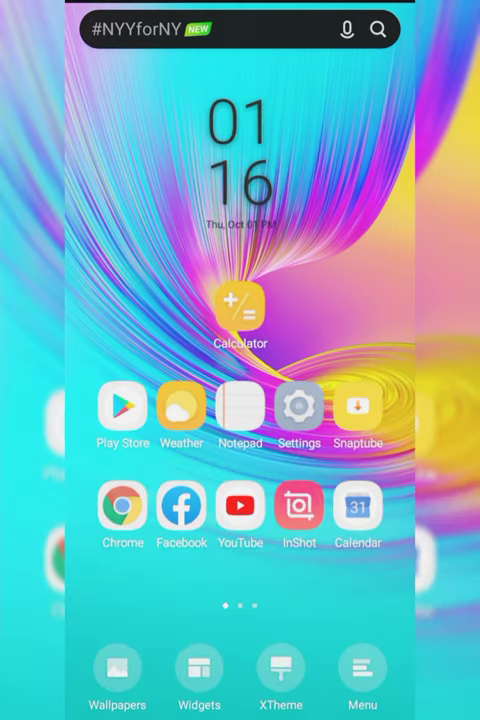
# Open the launcher settings menu from the home screen's bottom bar Menu.
pyautogui.click(361, 680)
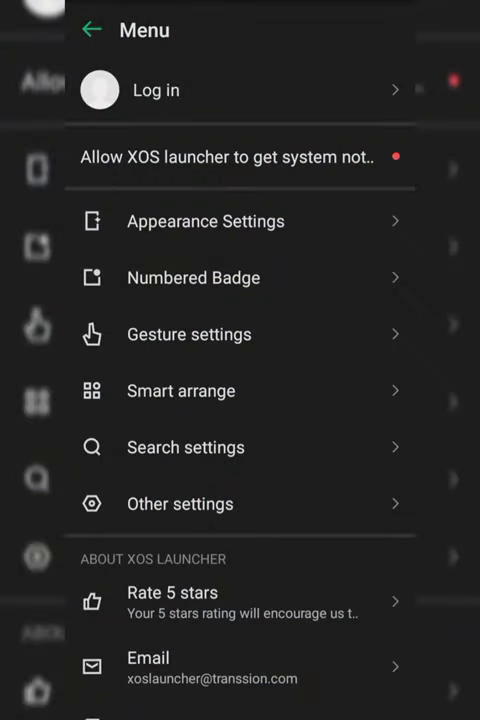
# In Other settings, disable Search Bar, Zero Screen and Search Instant App, and enable icon pinning.
pyautogui.click(180, 503)
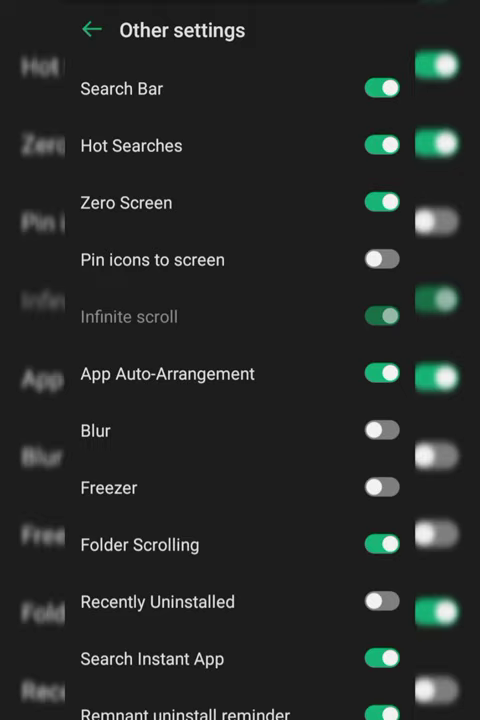
pyautogui.click(382, 88)
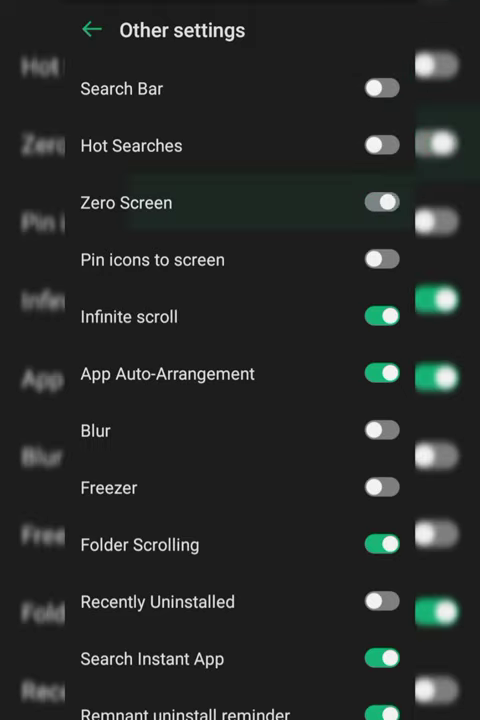
pyautogui.click(381, 202)
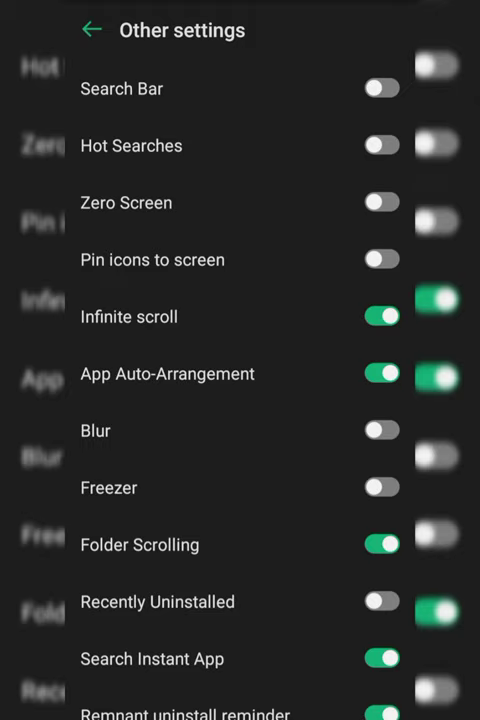
pyautogui.click(382, 259)
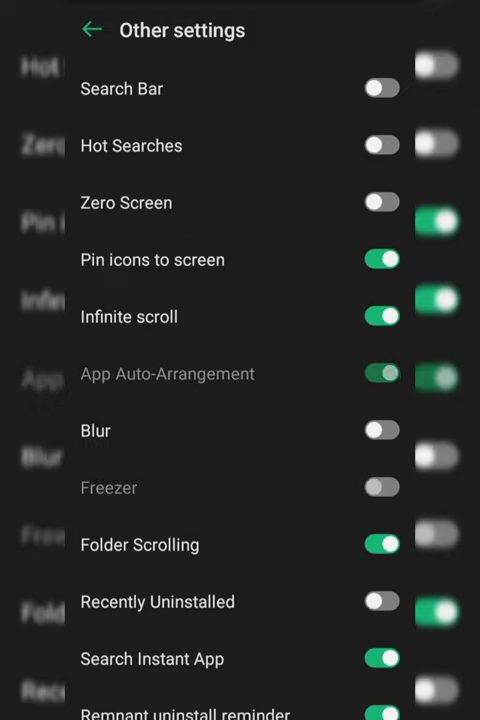
pyautogui.scroll(-3)
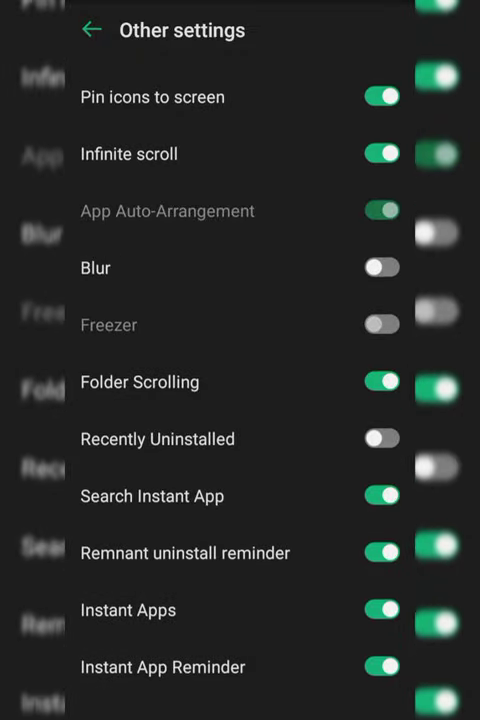
pyautogui.click(381, 495)
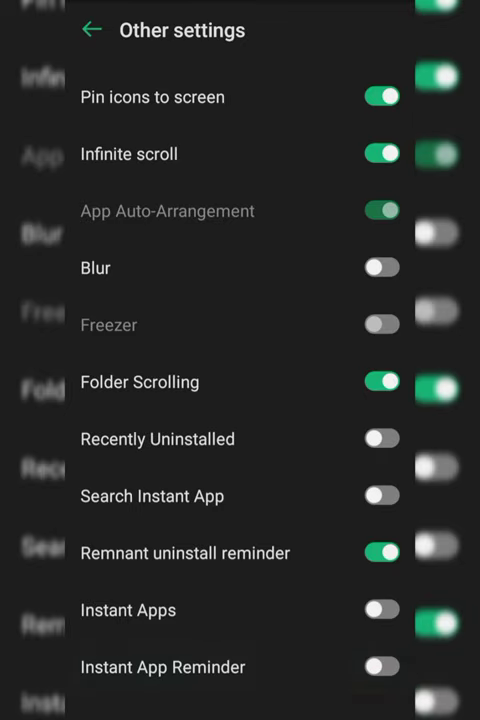
pyautogui.click(91, 29)
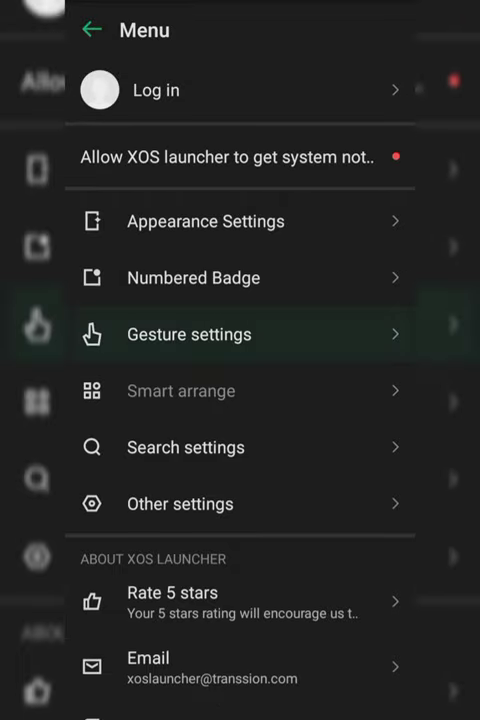
pyautogui.click(189, 334)
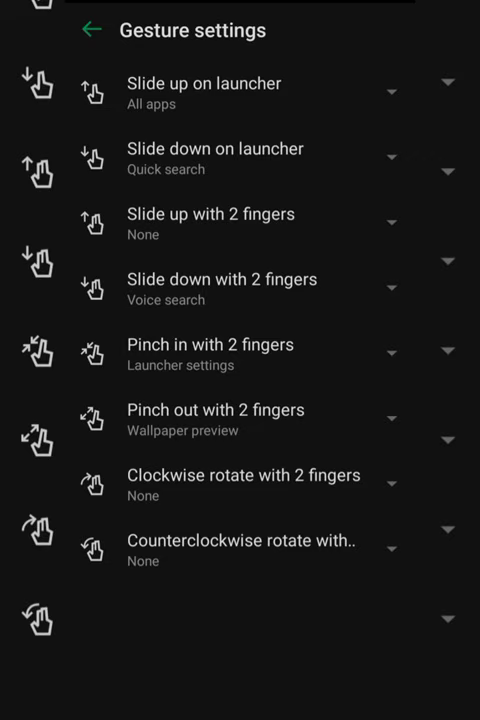
pyautogui.click(91, 29)
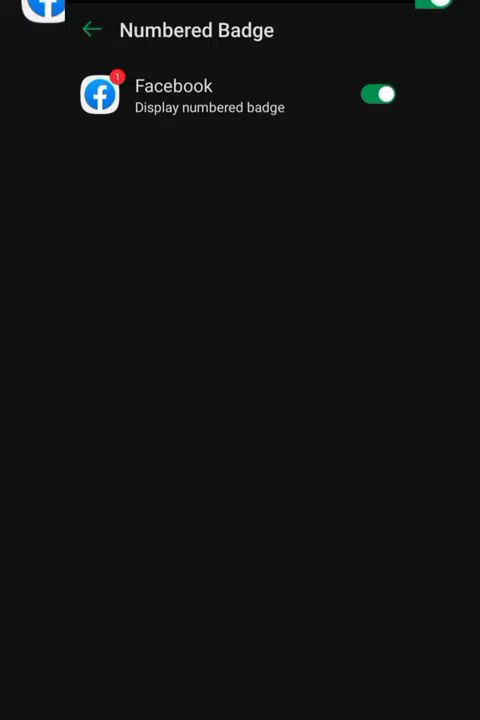
pyautogui.click(91, 29)
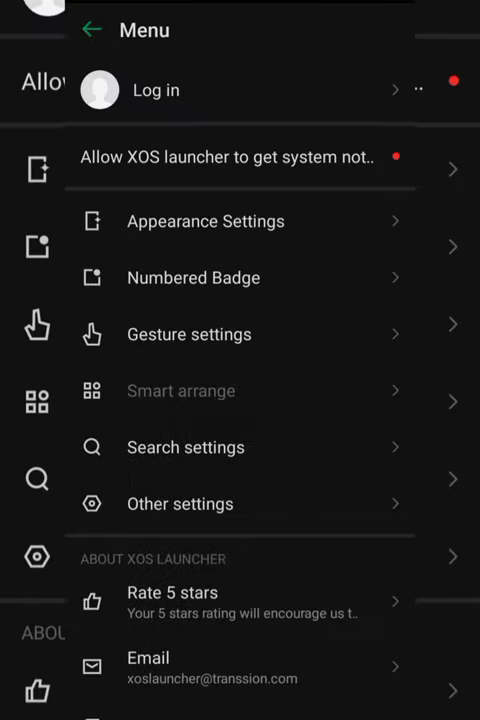
# Drag the Icon size slider to 120% and go back to Appearance Settings.
pyautogui.click(205, 221)
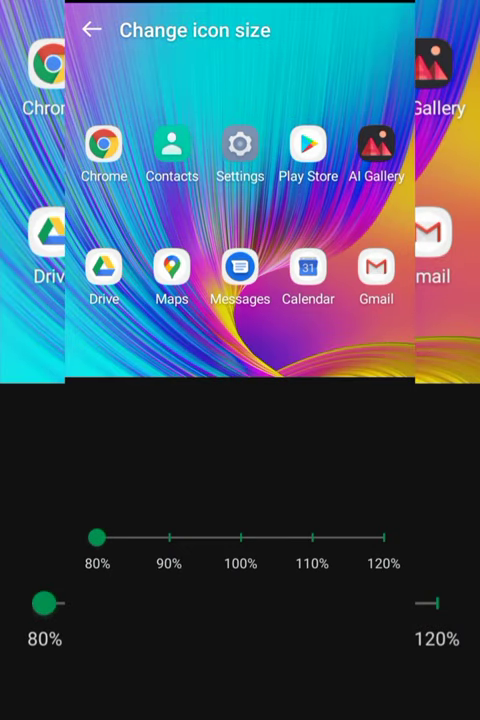
pyautogui.moveTo(96, 537); pyautogui.dragTo(384, 537)
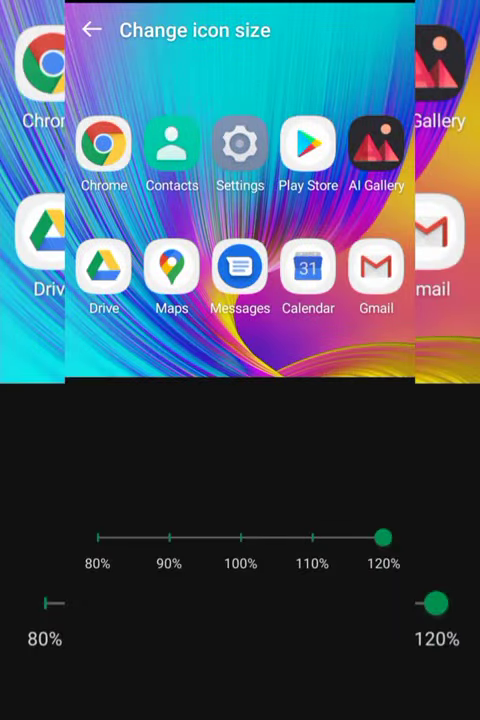
pyautogui.click(92, 30)
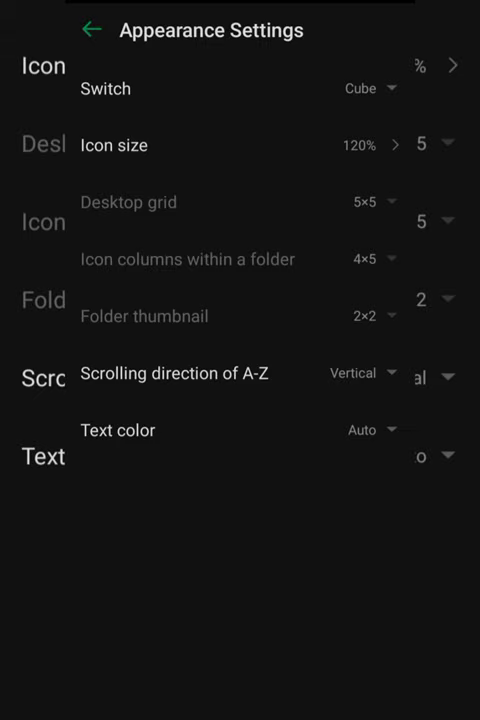
# Choose the Custom option under Text color and confirm it with OK.
pyautogui.click(360, 373)
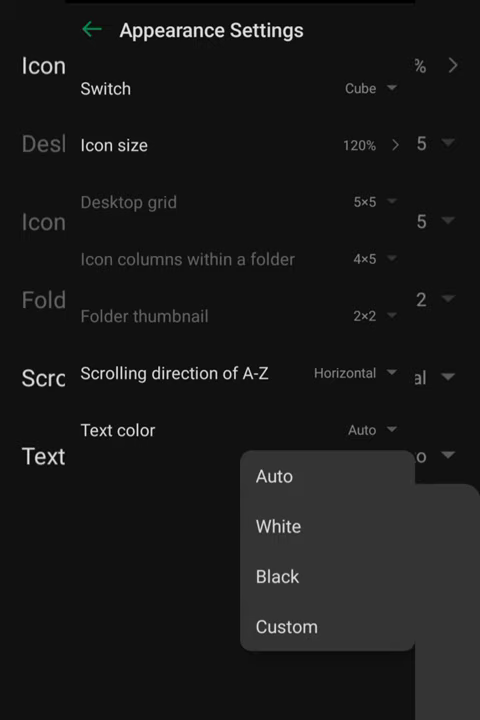
pyautogui.click(286, 626)
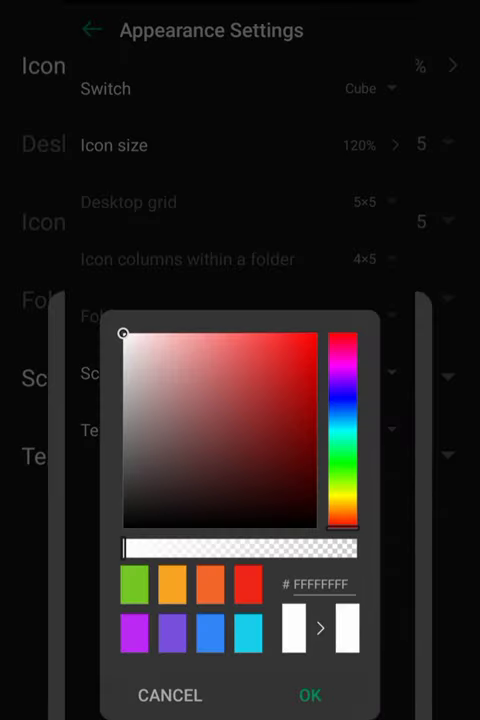
pyautogui.click(287, 421)
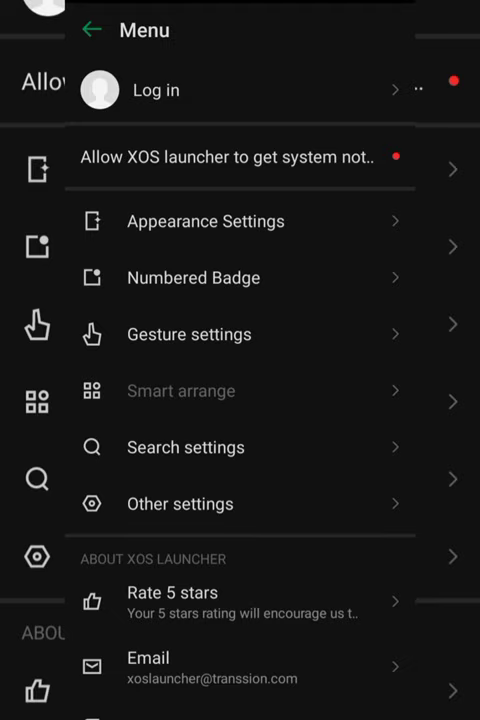
# Shift the custom text colour picker to bright yellow, confirm, and return home.
pyautogui.click(205, 221)
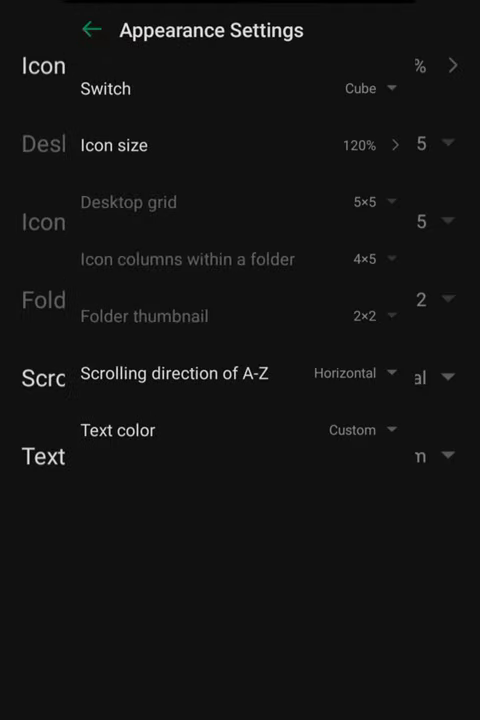
pyautogui.click(362, 430)
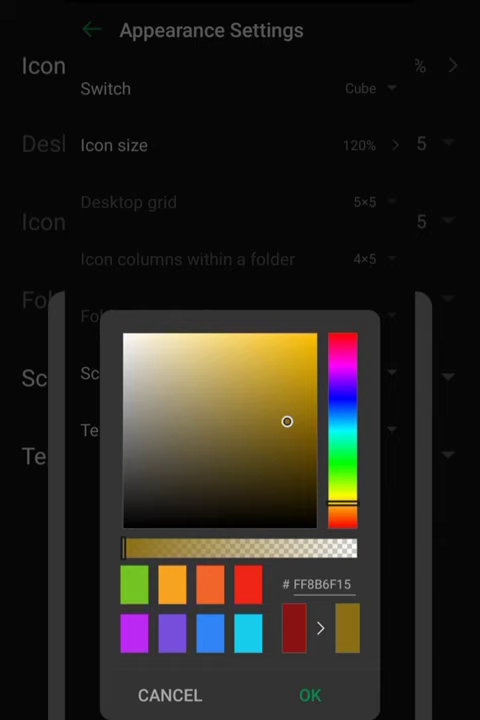
pyautogui.moveTo(286, 421); pyautogui.dragTo(300, 361)
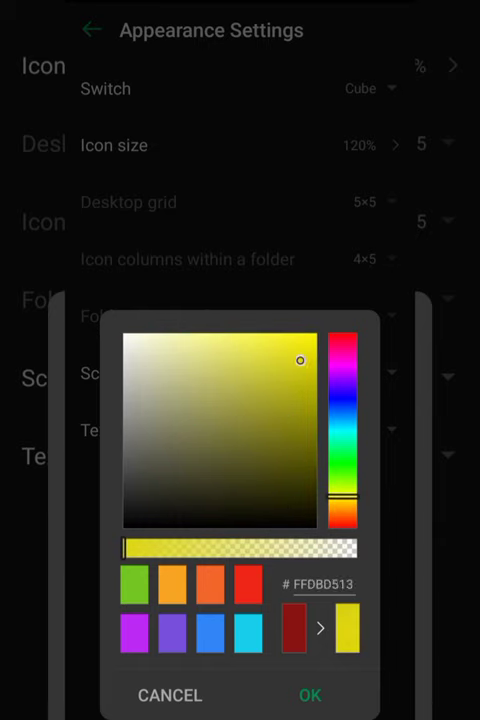
pyautogui.click(309, 695)
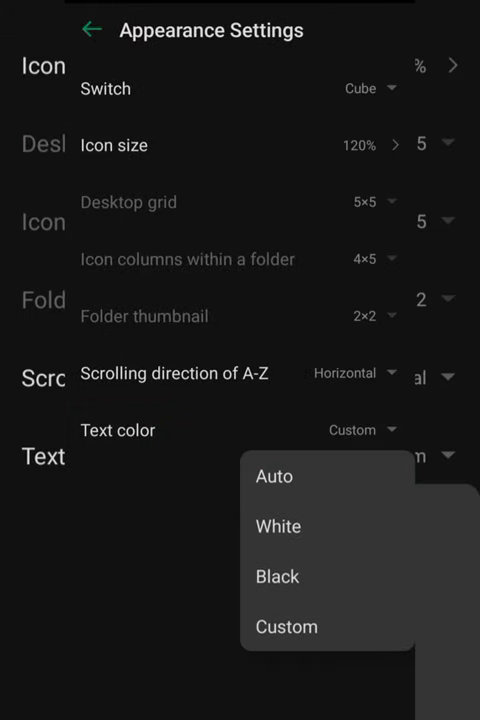
pyautogui.click(91, 30)
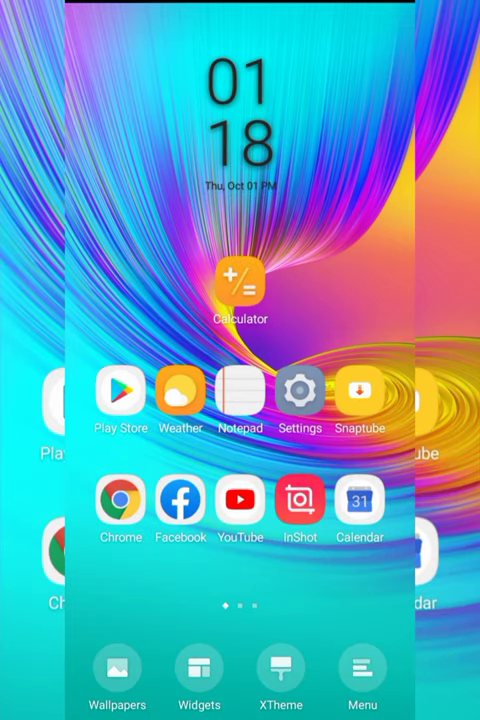
# Preview the pink-teal swirl wallpaper from My wallpaper and apply it.
pyautogui.click(117, 685)
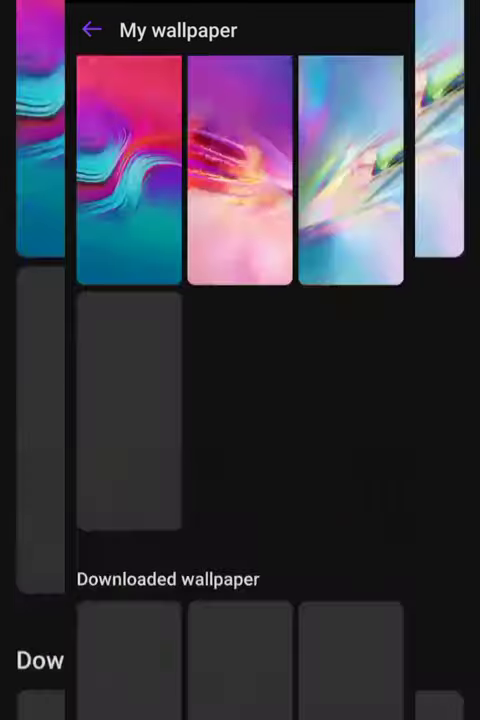
pyautogui.click(240, 170)
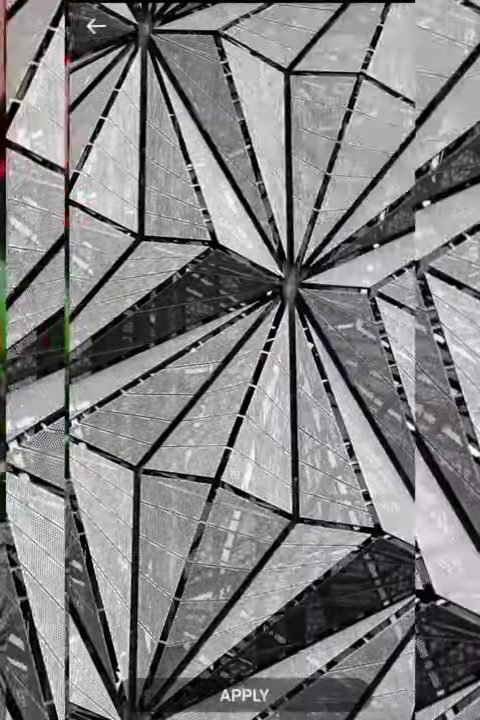
pyautogui.click(240, 694)
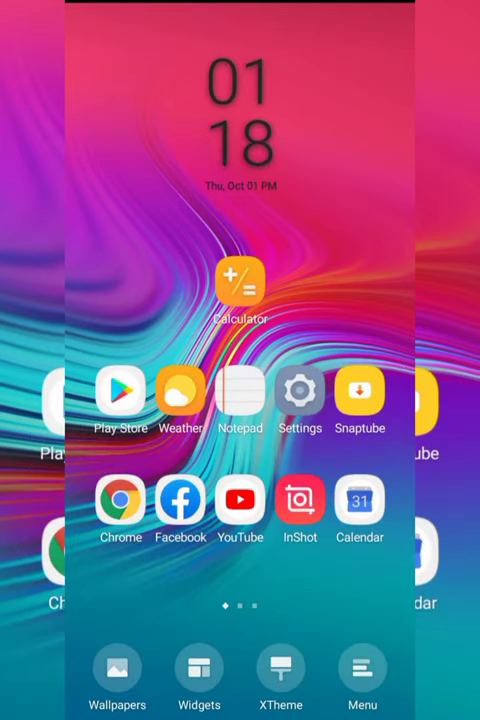
pyautogui.click(117, 675)
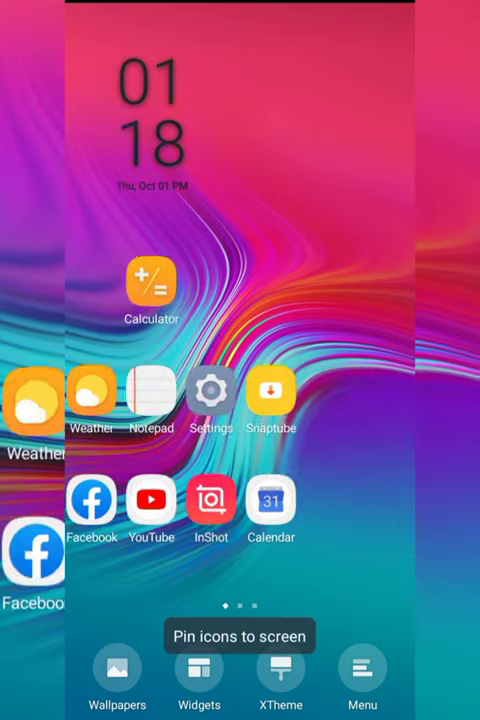
pyautogui.hscroll(-3)
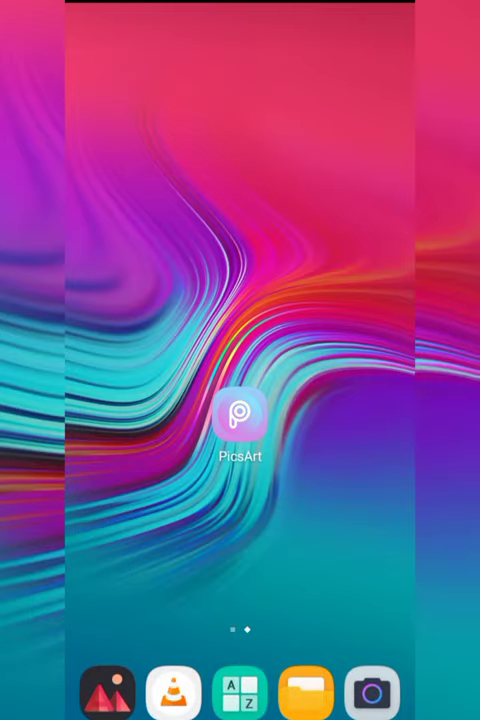
pyautogui.hscroll(-3)
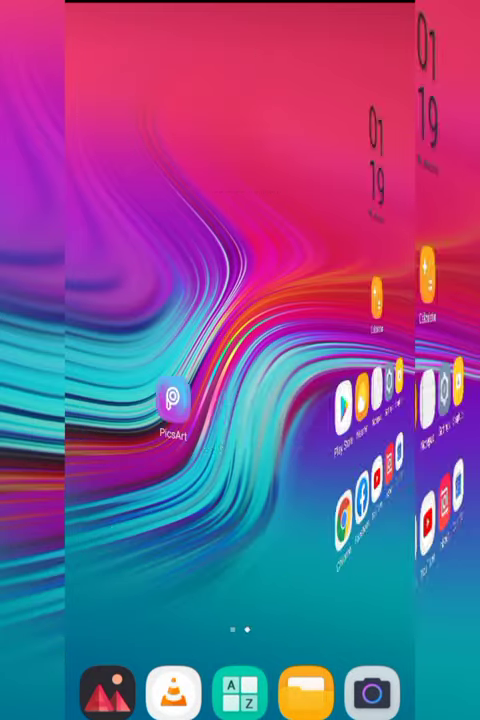
pyautogui.hscroll(3)
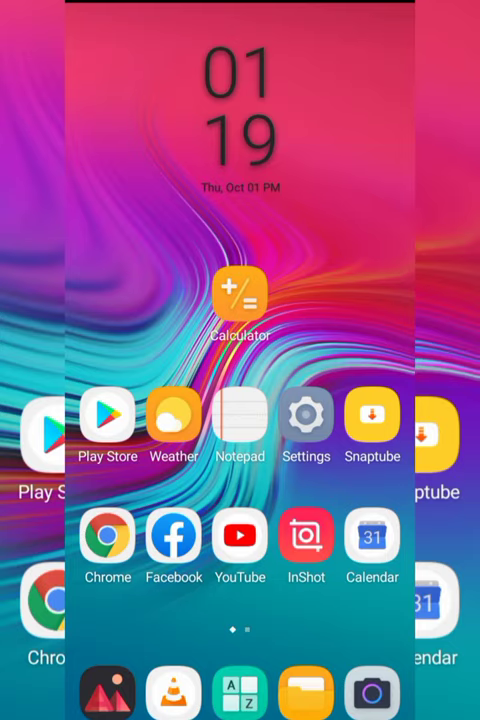